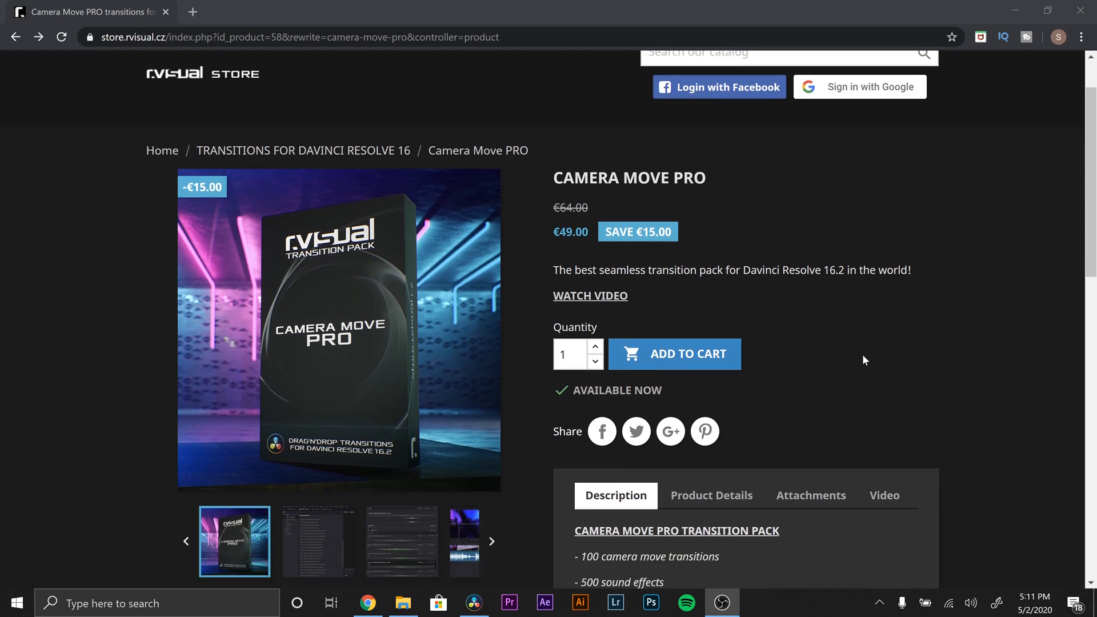
- Add the Camera Move PRO pack to the cart and apply promo code SAMALDRICH
scroll("down", 3)
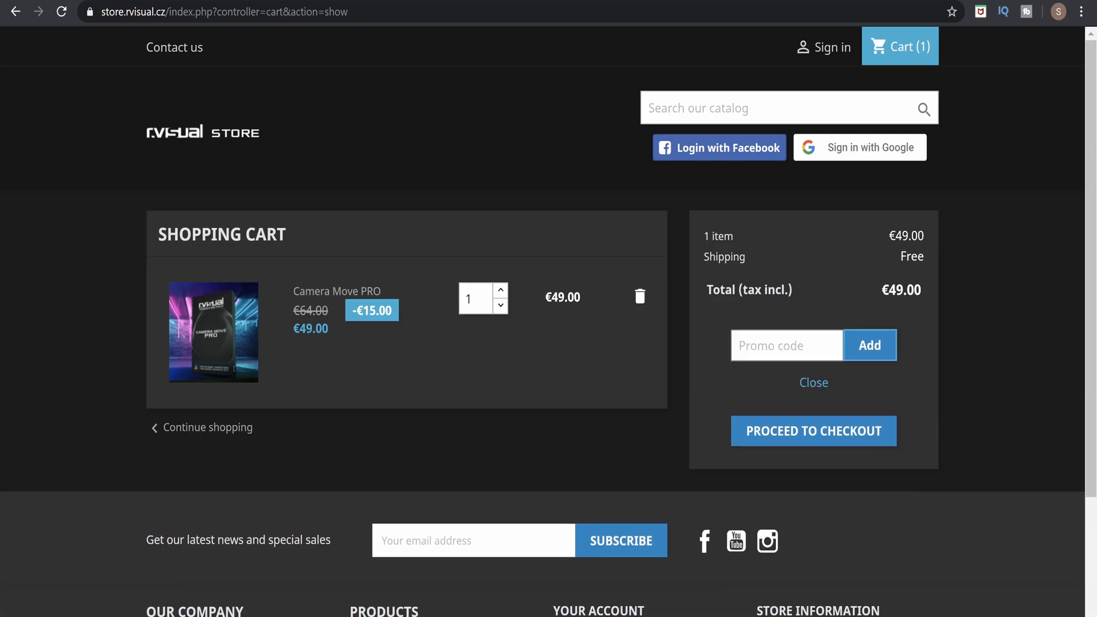
type("SAMALDRICH")
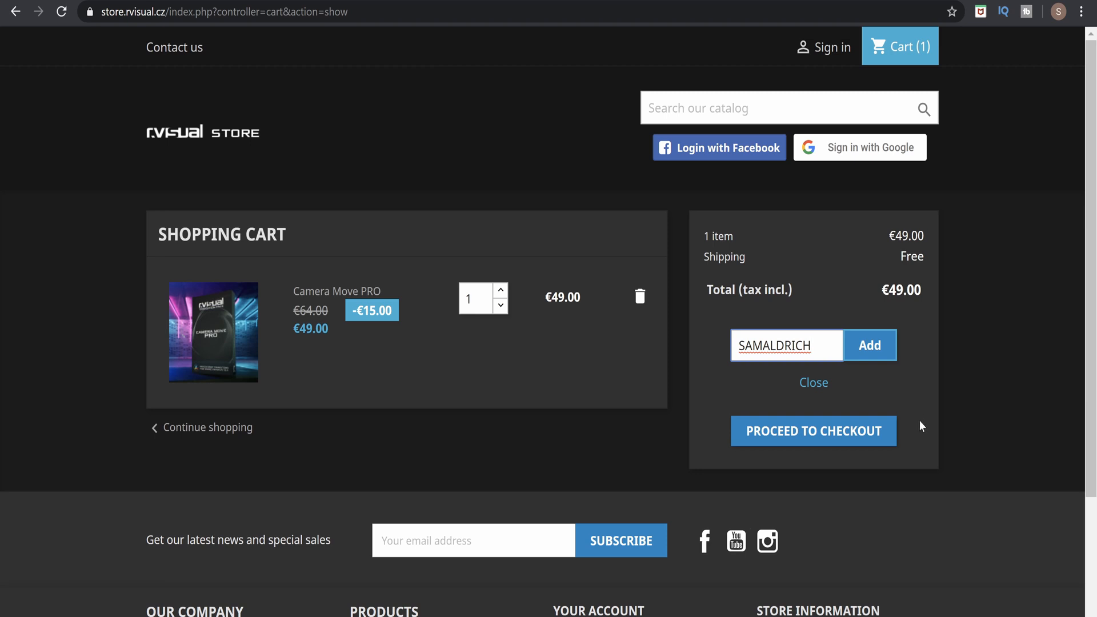
left_click(812, 431)
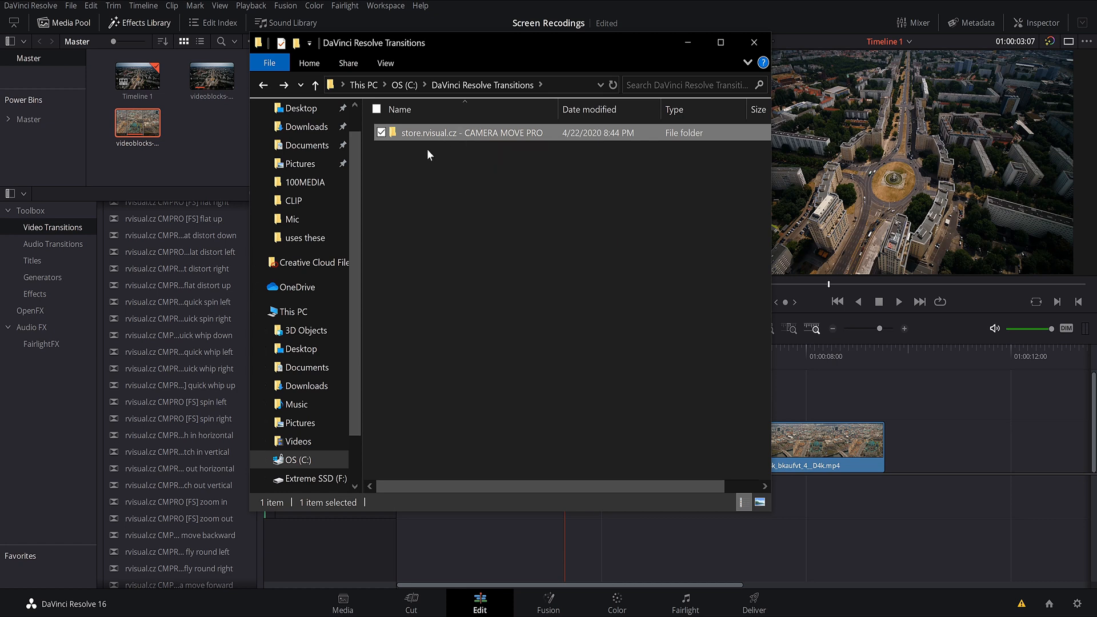
- Open the store.rvisual.cz - CAMERA MOVE PRO folder and launch its tutorials shortcut
double_click(471, 132)
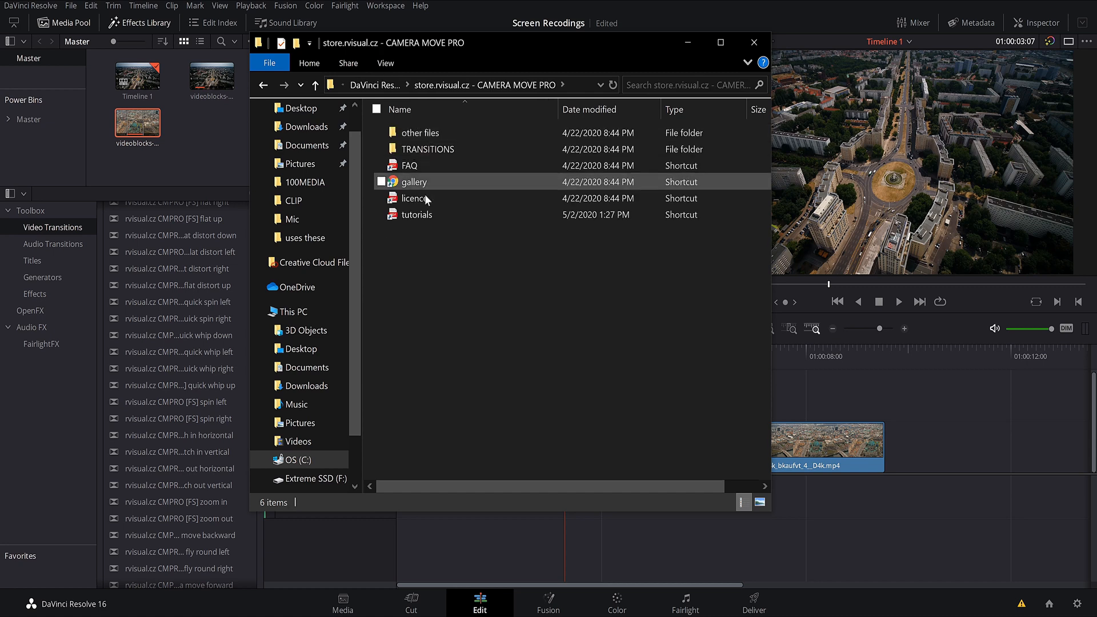
left_click(428, 148)
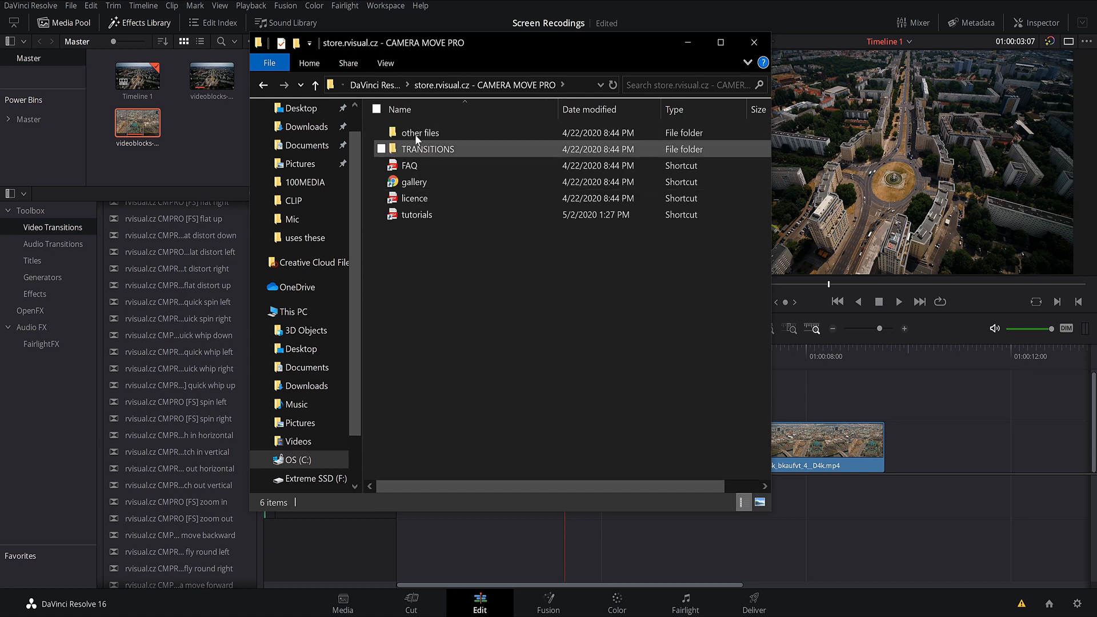
left_click(417, 214)
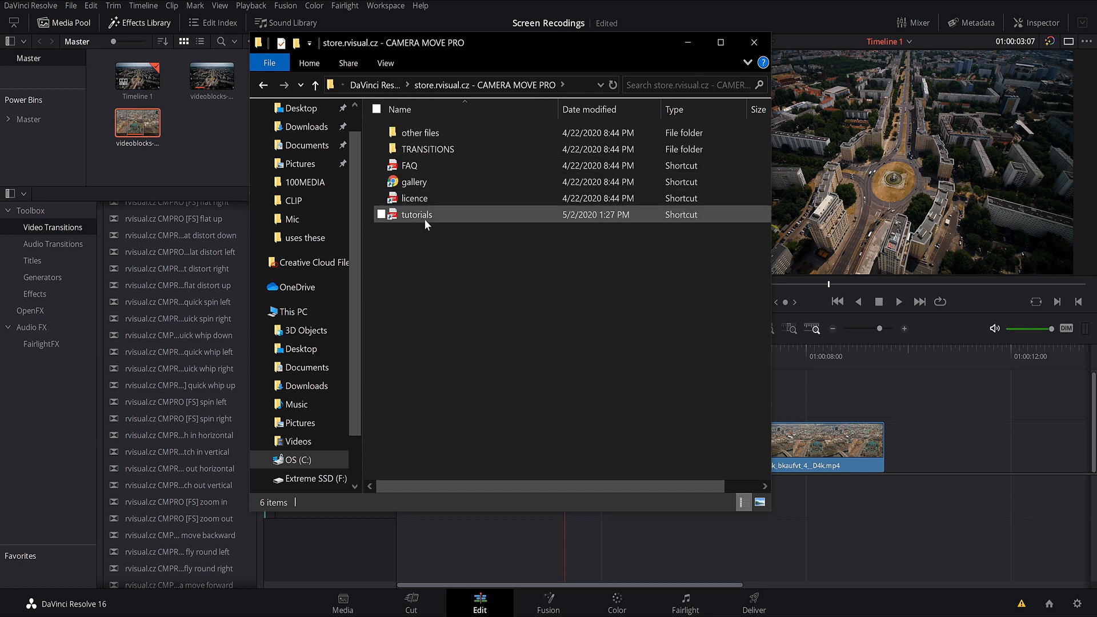
double_click(416, 214)
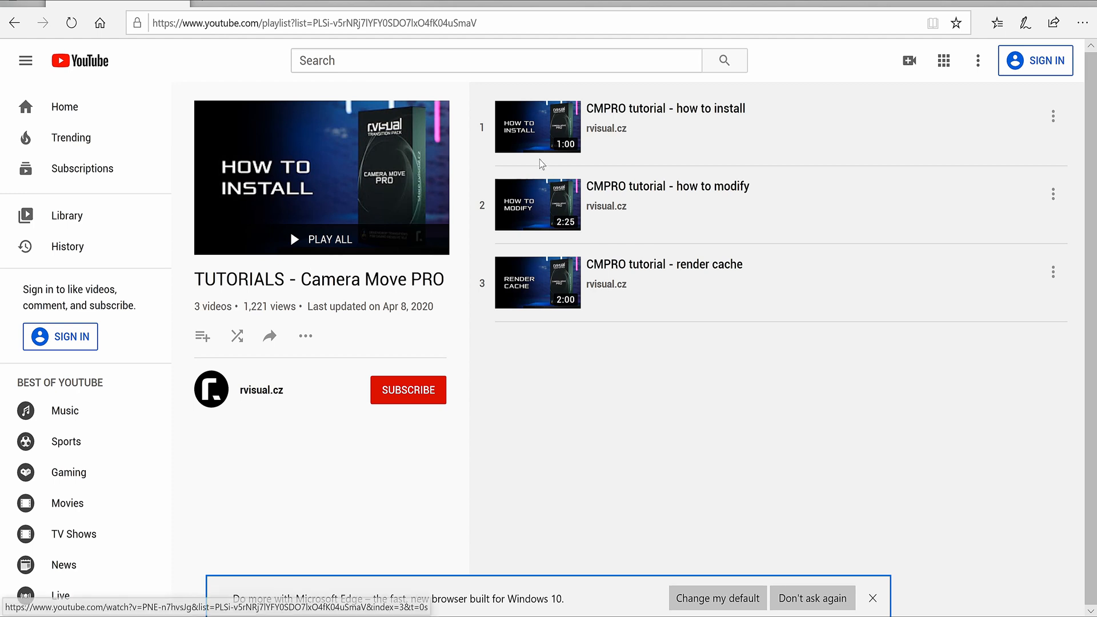
mouse_move(670, 143)
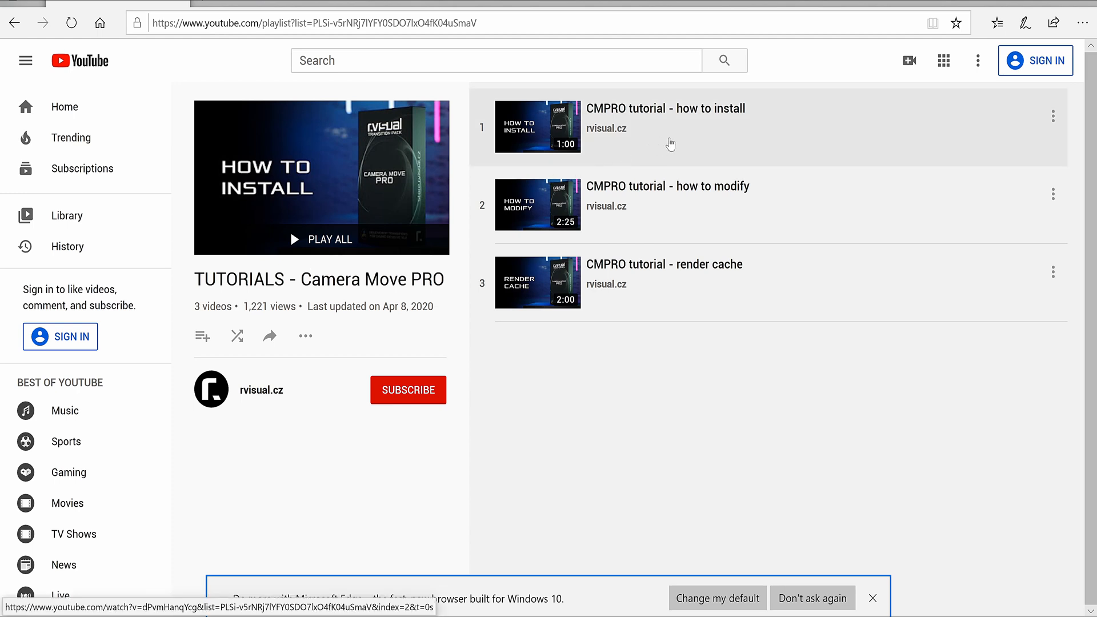
mouse_move(645, 286)
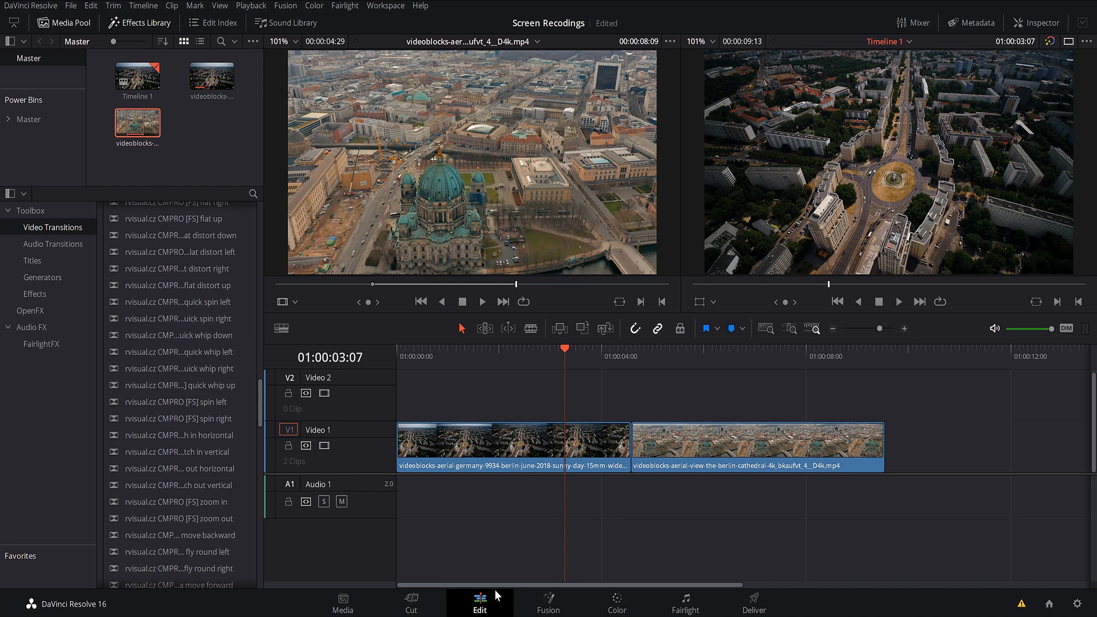
mouse_move(564, 367)
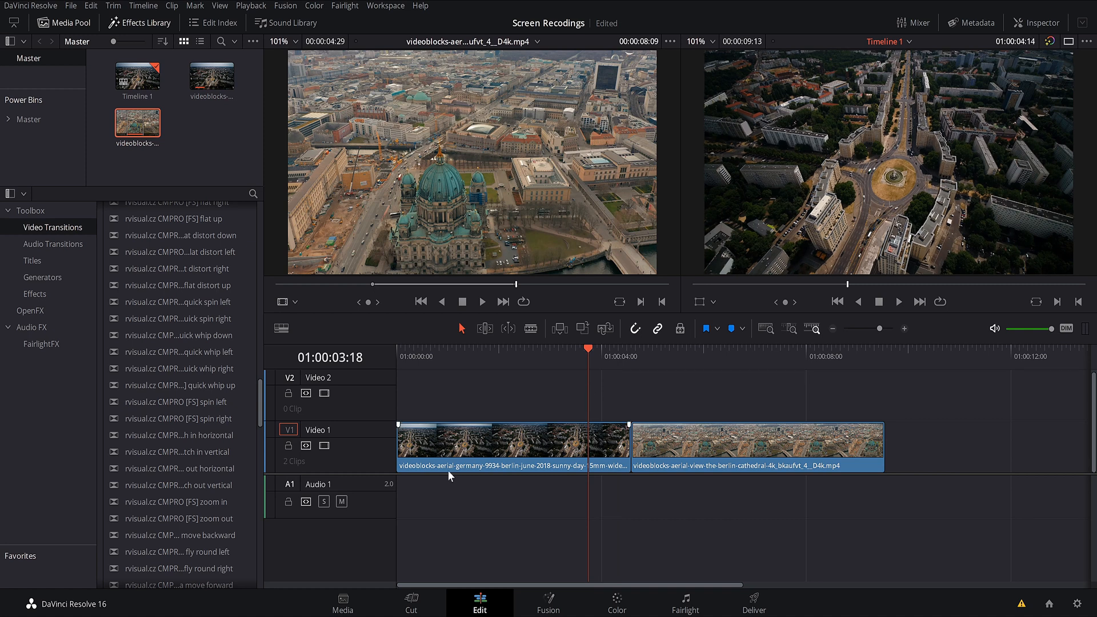
mouse_move(56, 336)
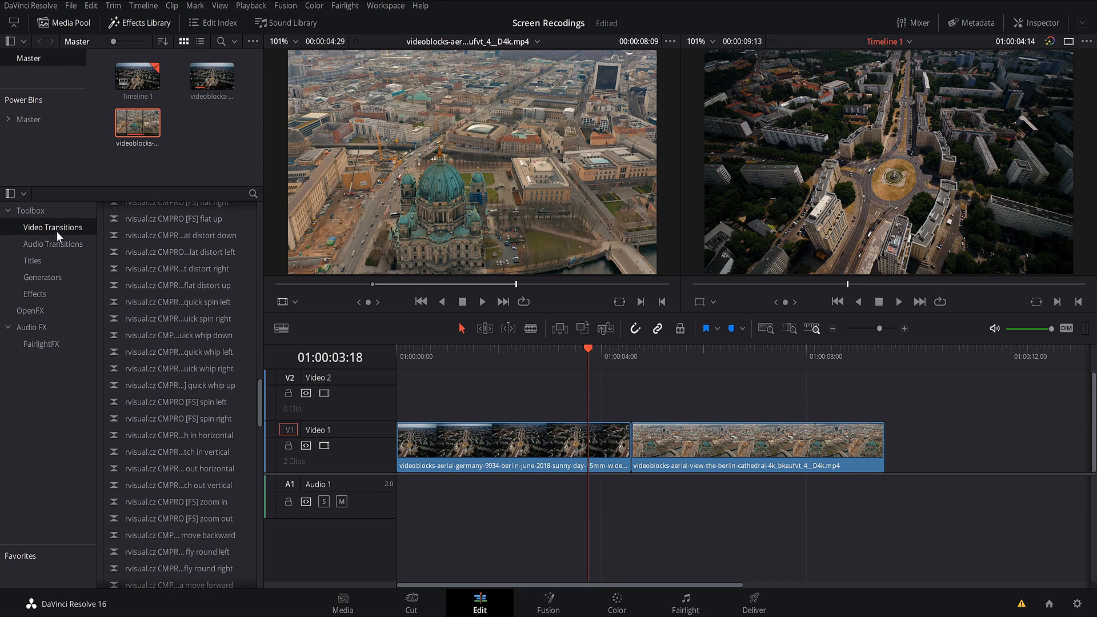
mouse_move(261, 407)
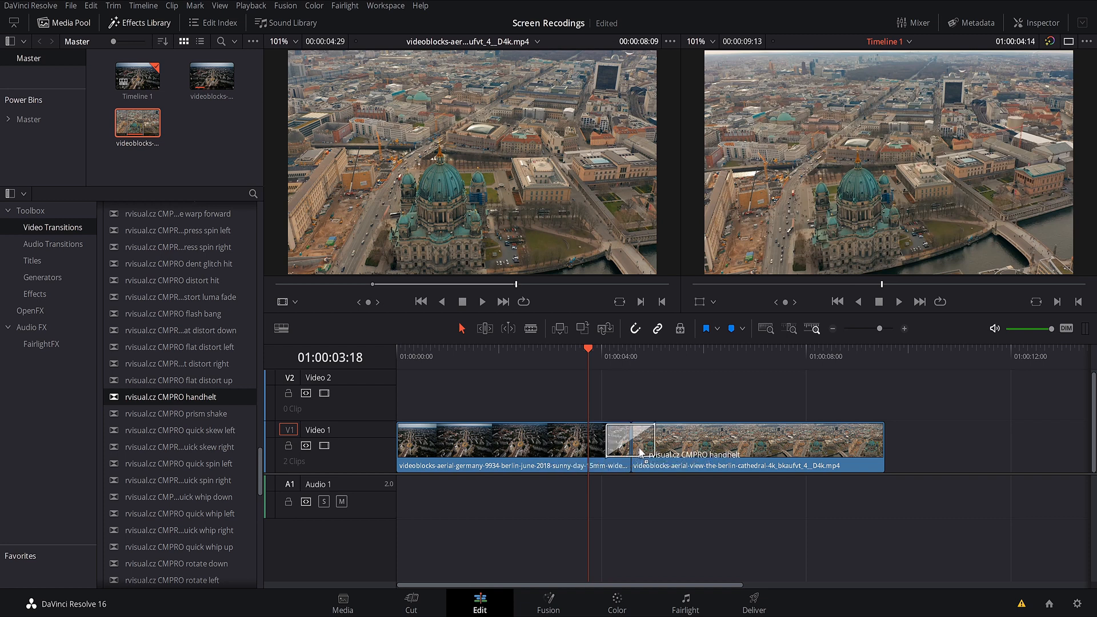
mouse_move(645, 571)
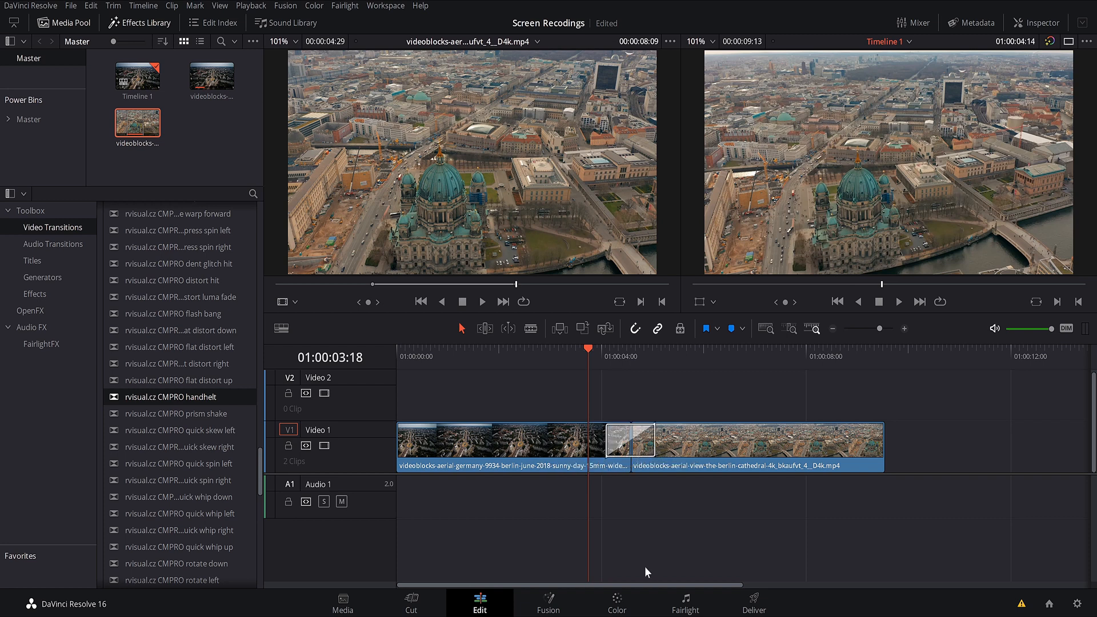
mouse_move(552, 560)
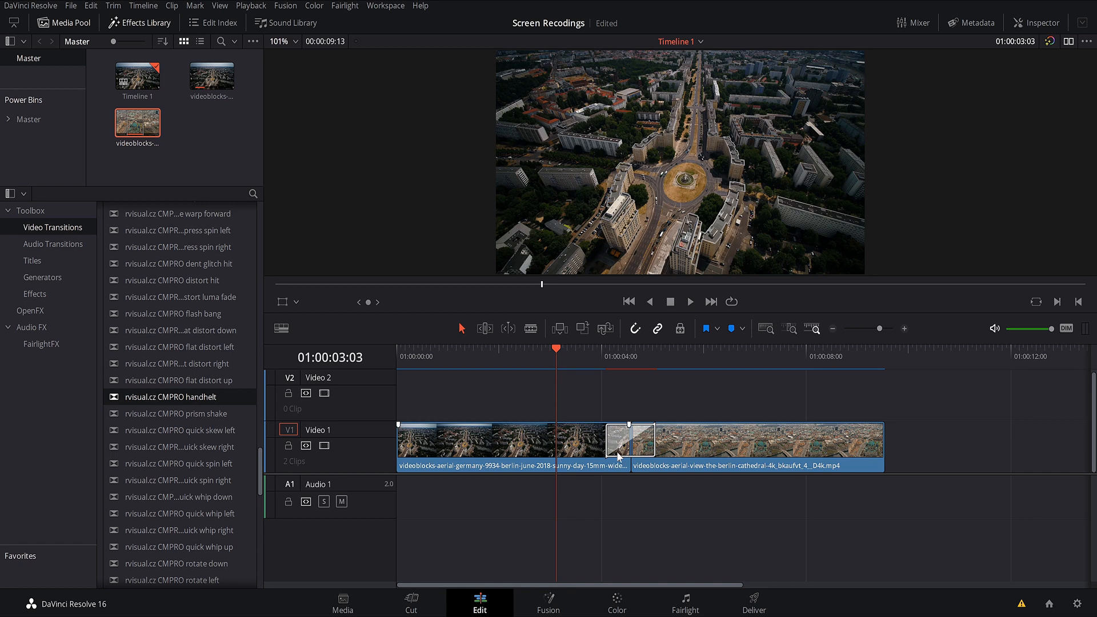
left_click(630, 440)
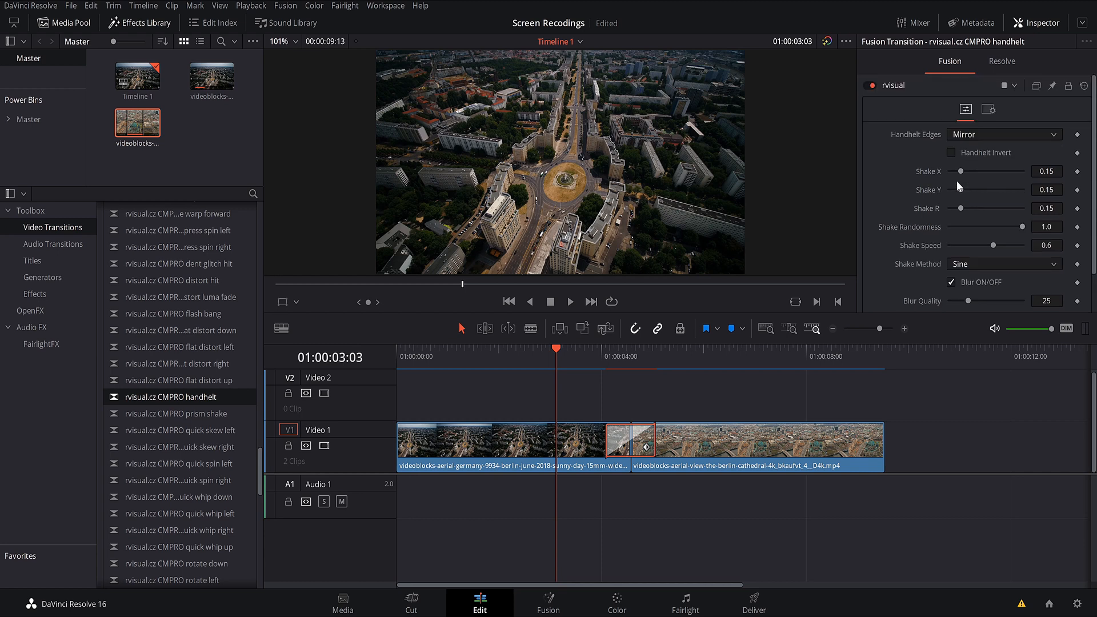
mouse_move(957, 161)
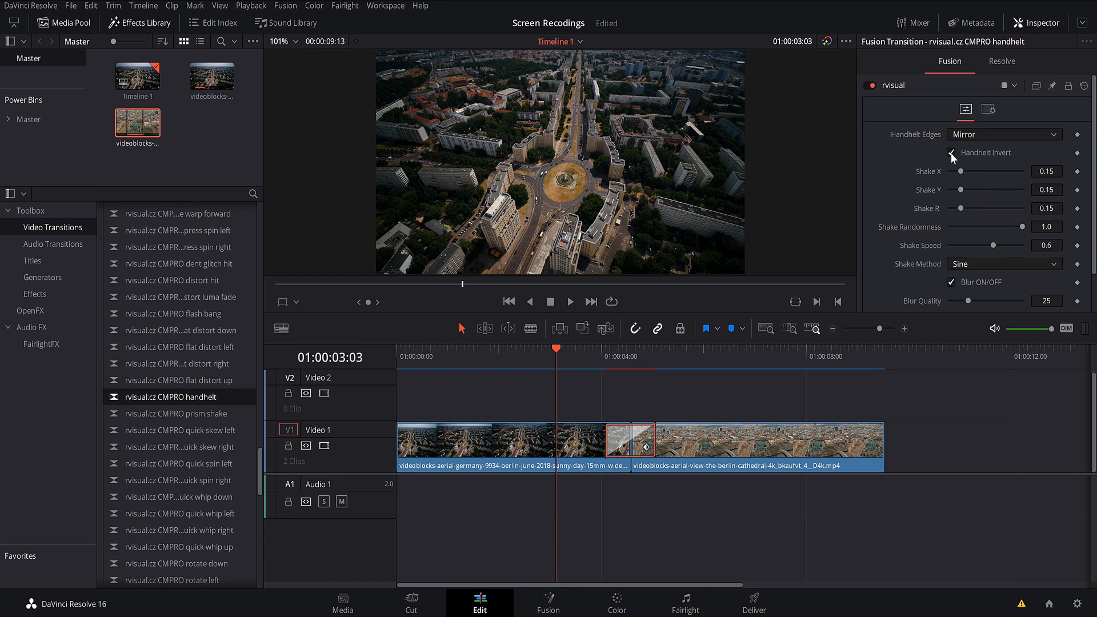
left_click(951, 152)
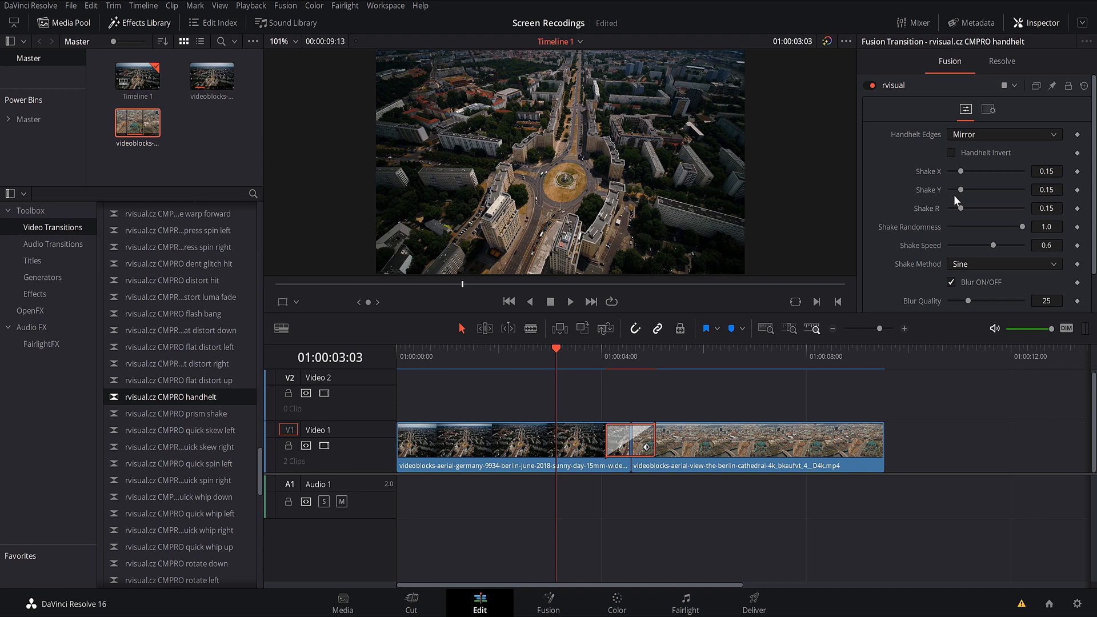
mouse_move(991, 203)
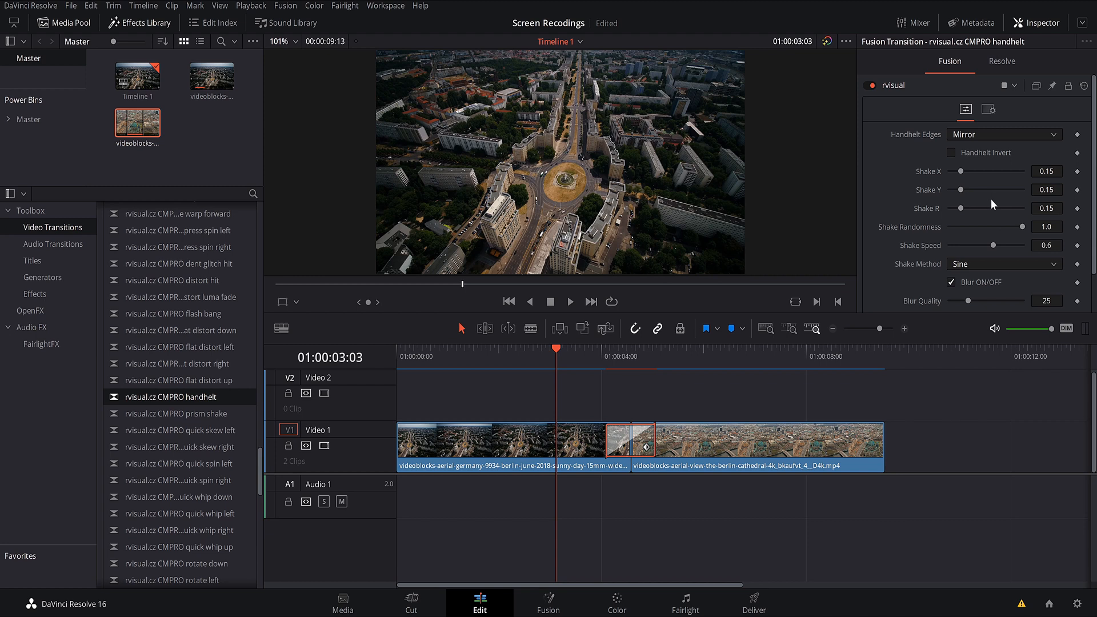
scroll("down", 3)
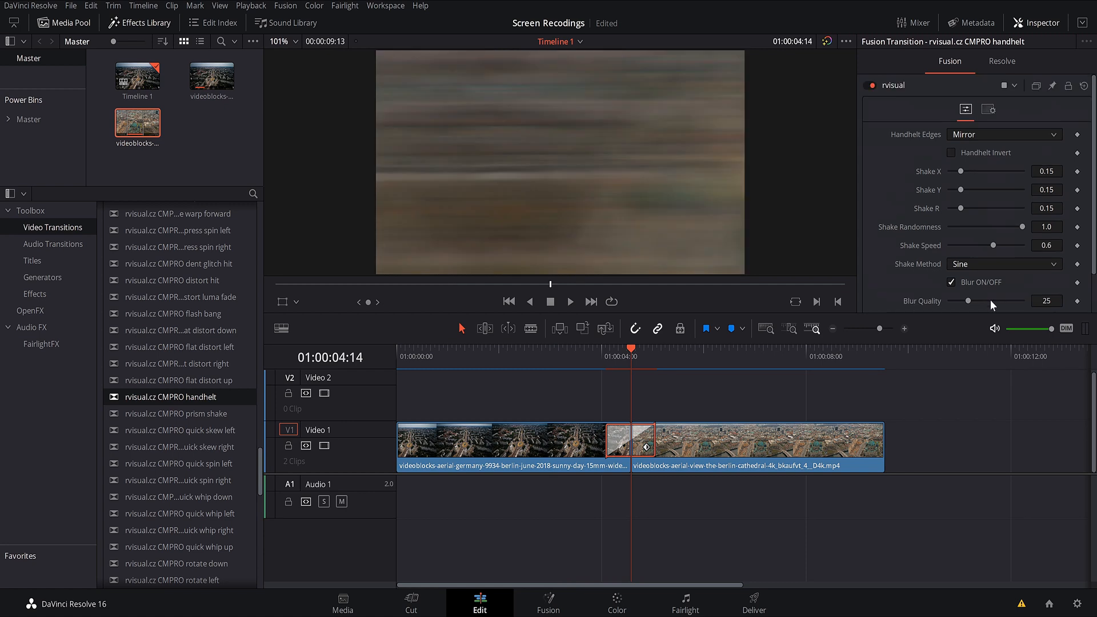
left_click_drag(969, 301, 1010, 301)
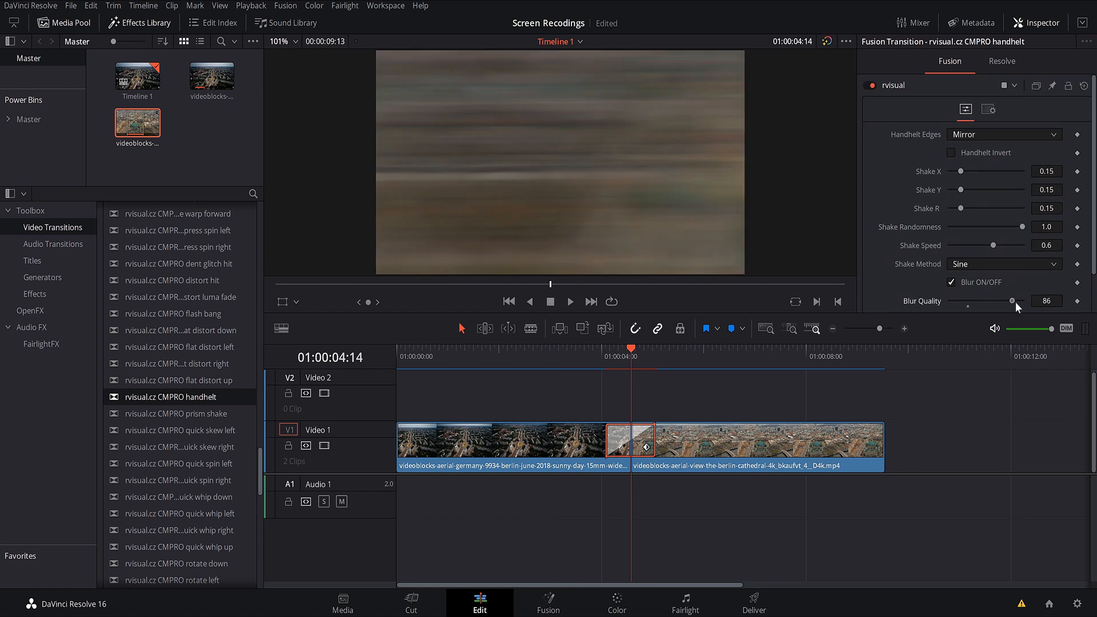
left_click_drag(1010, 306, 968, 306)
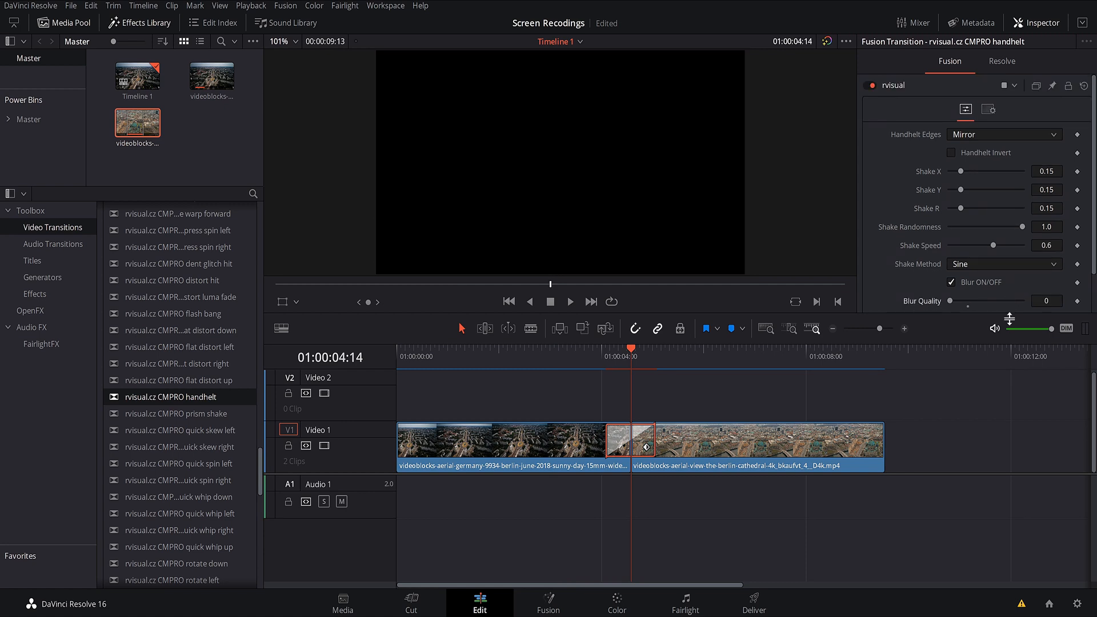
left_click_drag(969, 305, 972, 305)
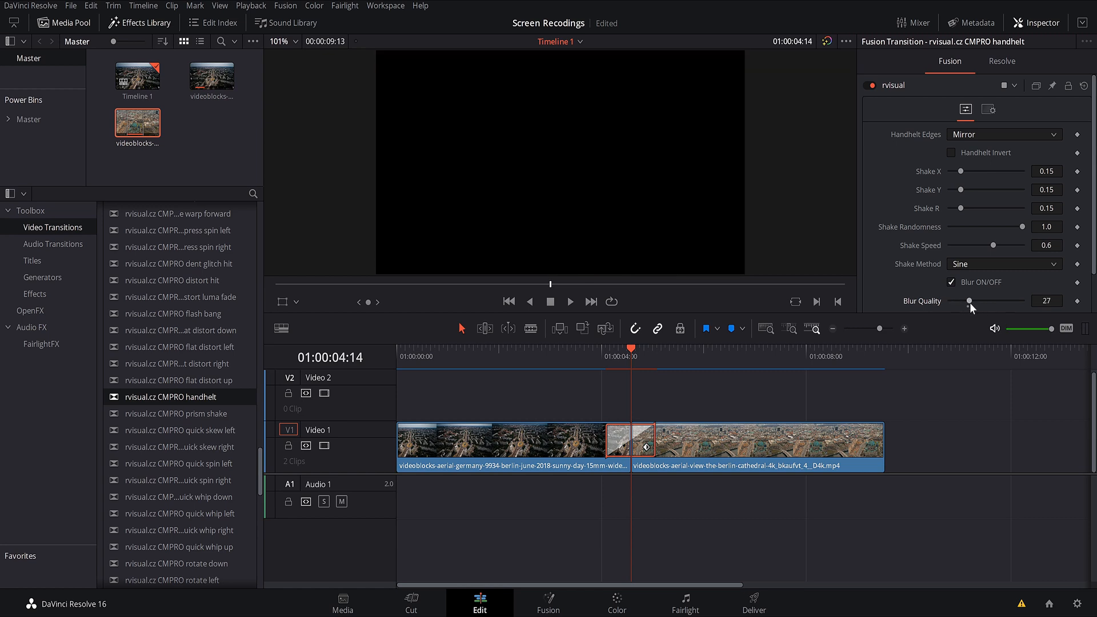
left_click_drag(971, 301, 961, 301)
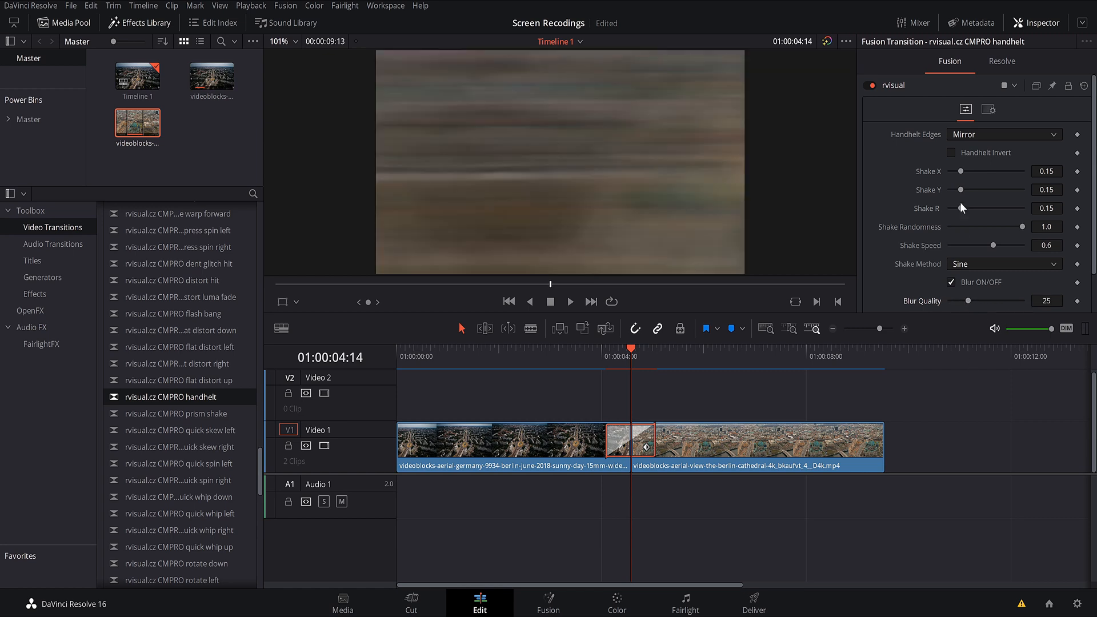
scroll("down", 3)
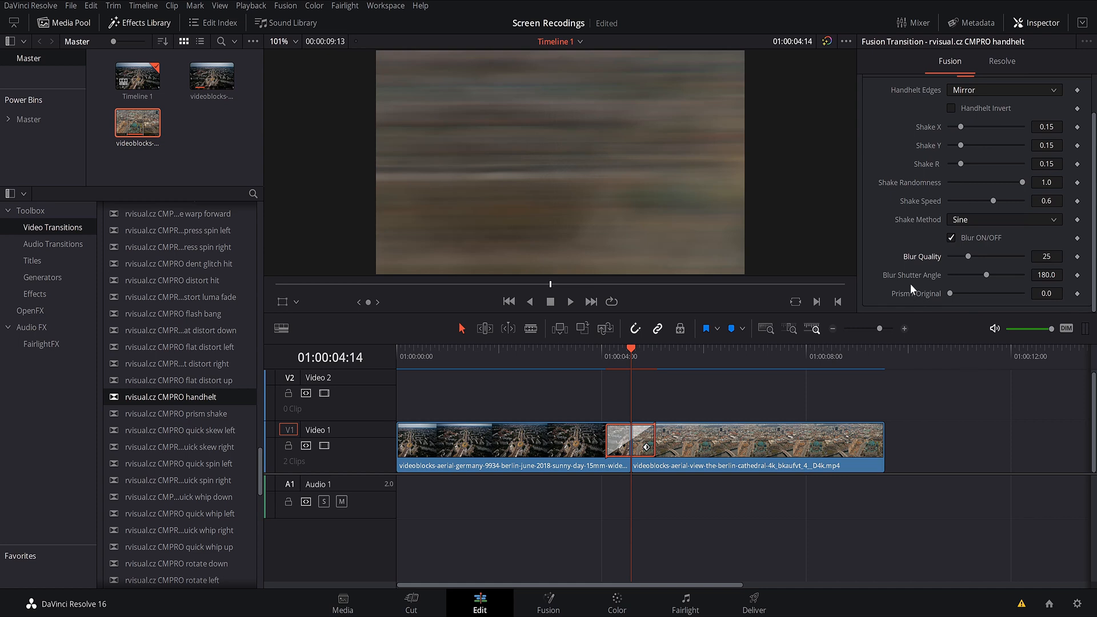
mouse_move(909, 310)
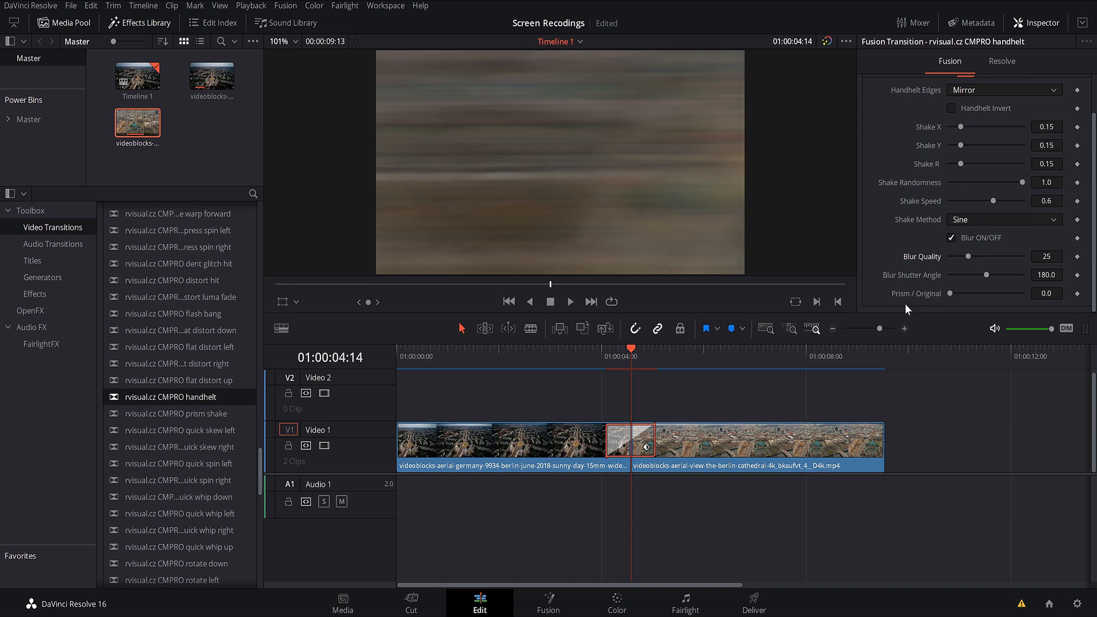
mouse_move(943, 301)
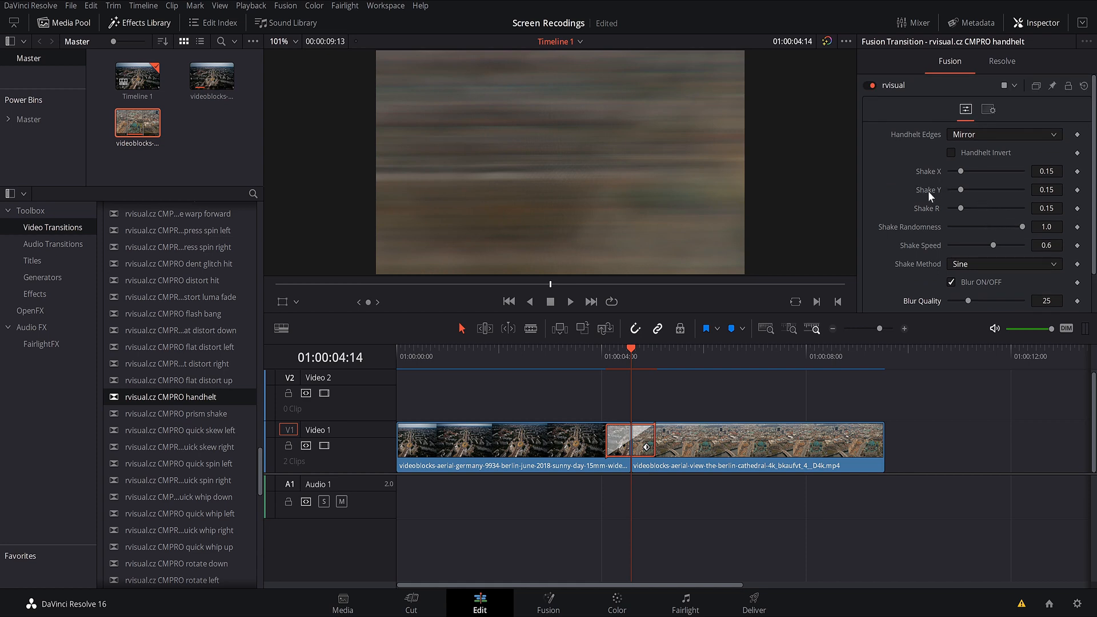
left_click(1003, 264)
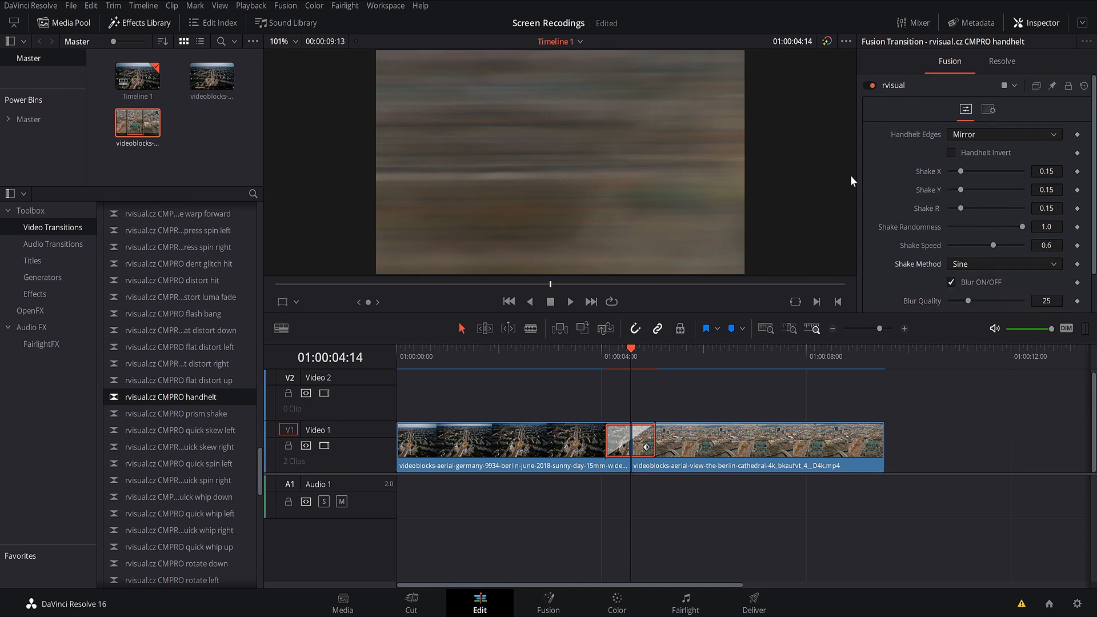
mouse_move(1004, 135)
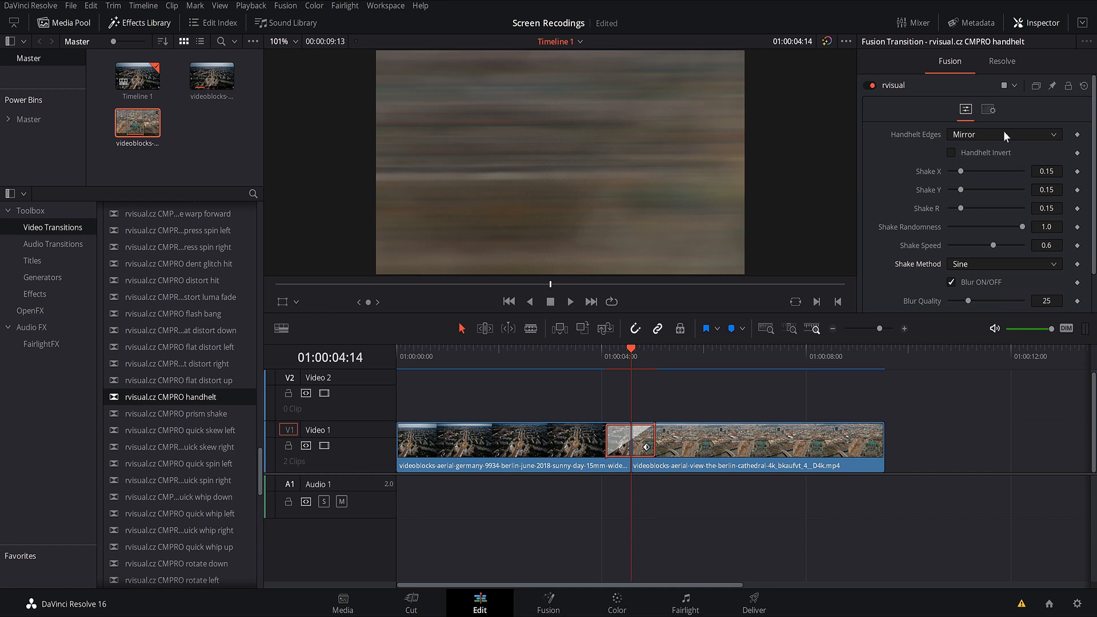
left_click(1003, 134)
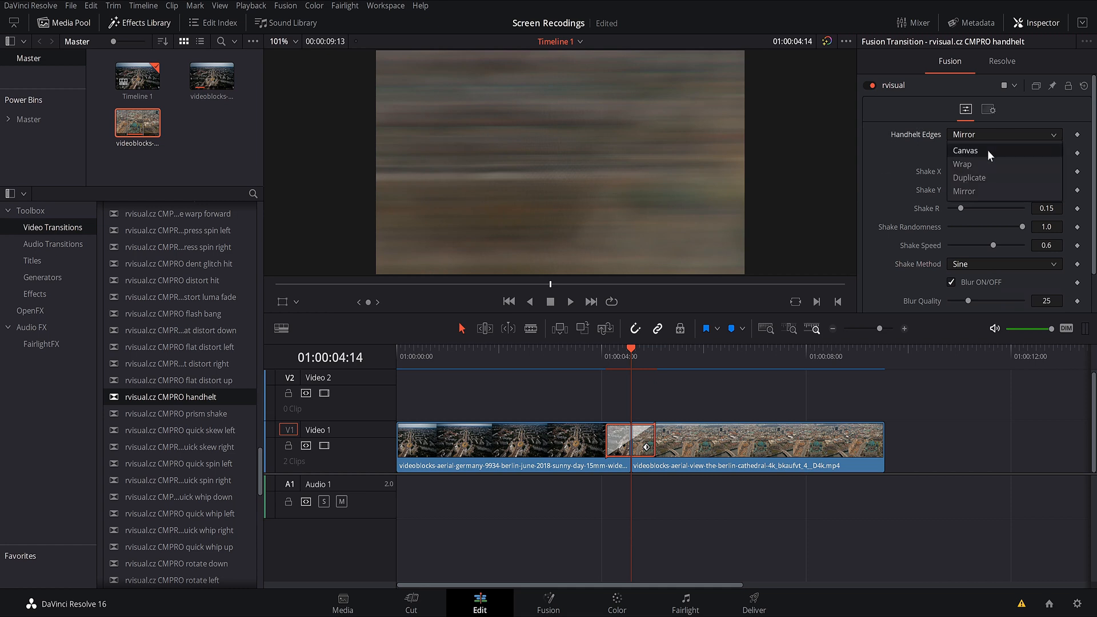
mouse_move(1004, 159)
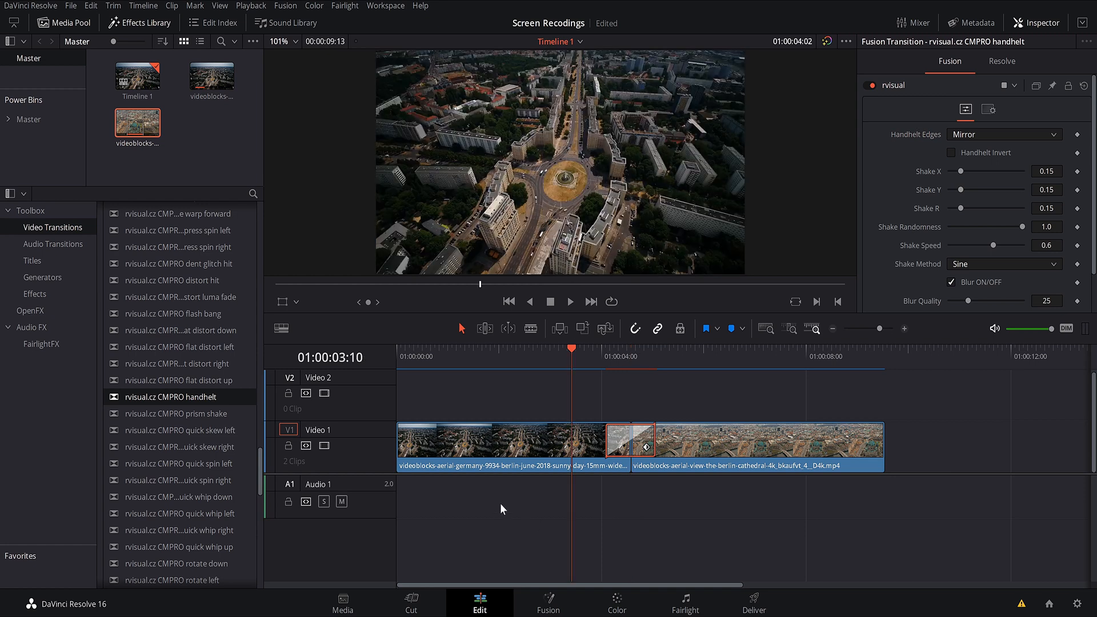
mouse_move(462, 536)
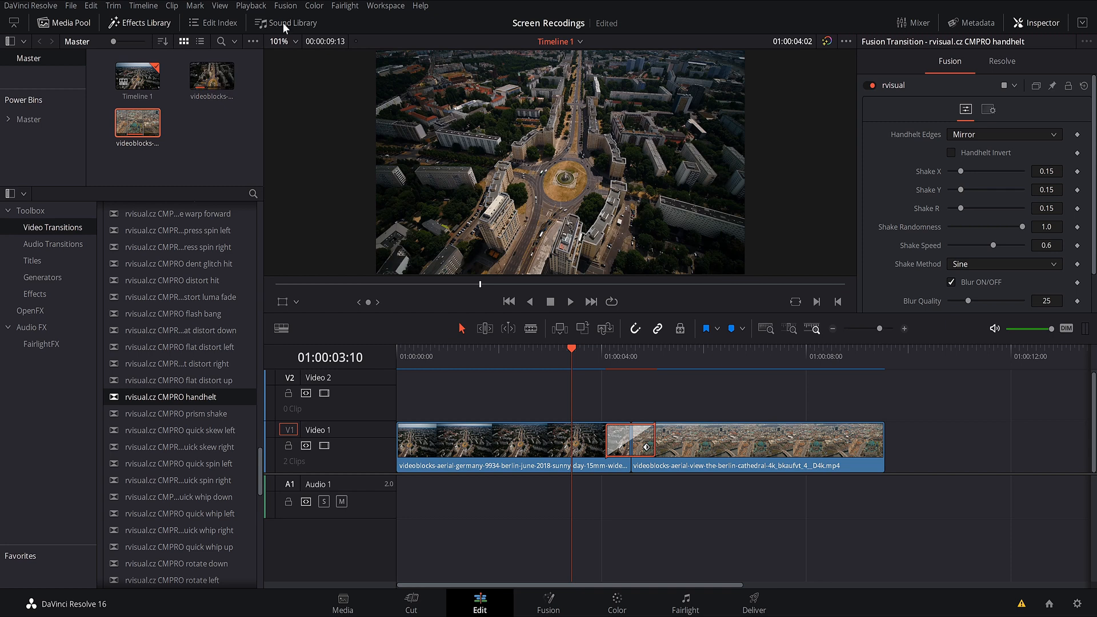
- Search the Sound Library for 'handhelt' CMPRO sound effects
left_click(286, 22)
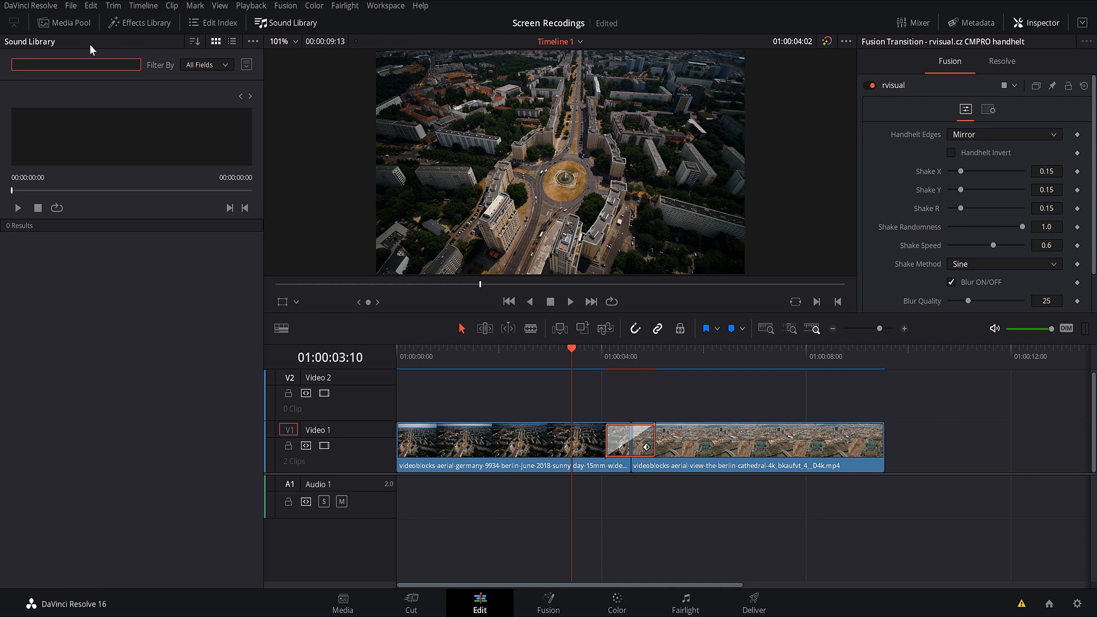
type("handhelt")
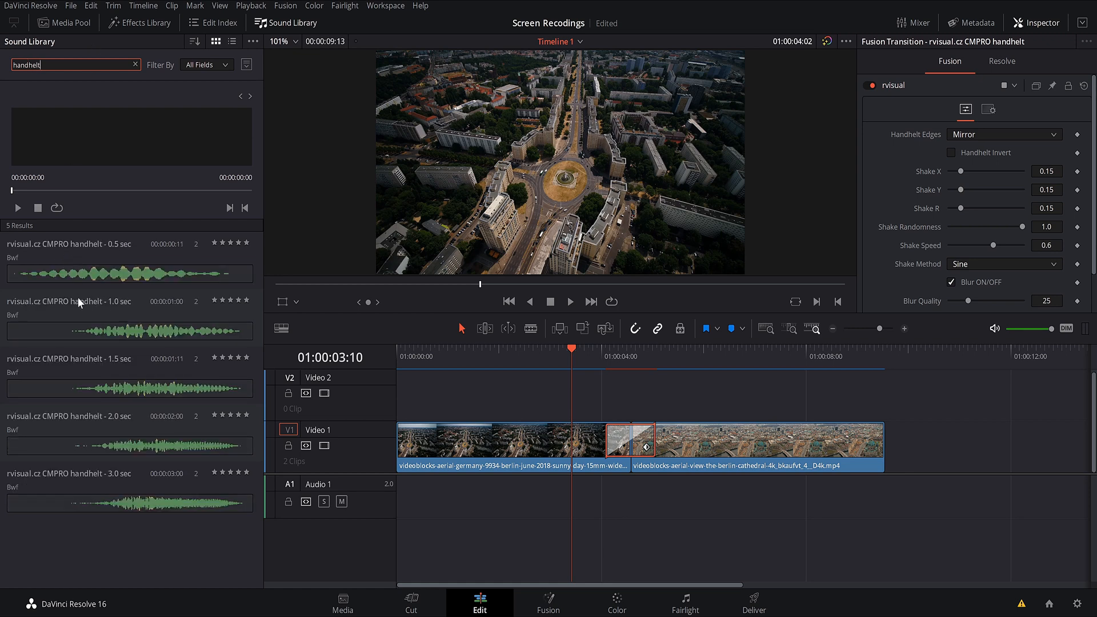
mouse_move(99, 495)
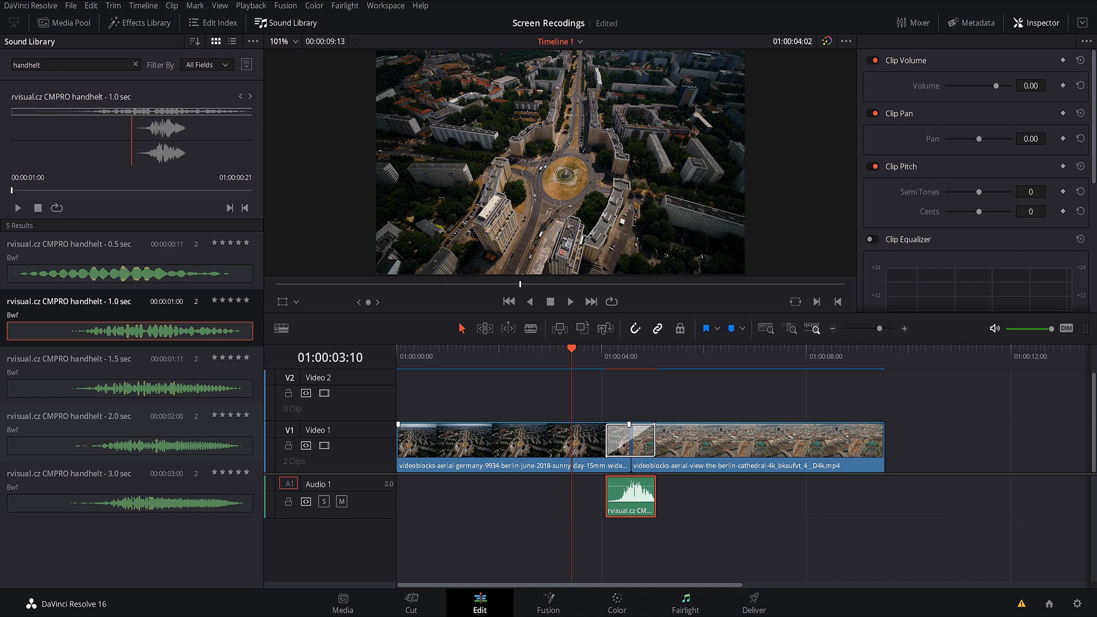
mouse_move(574, 520)
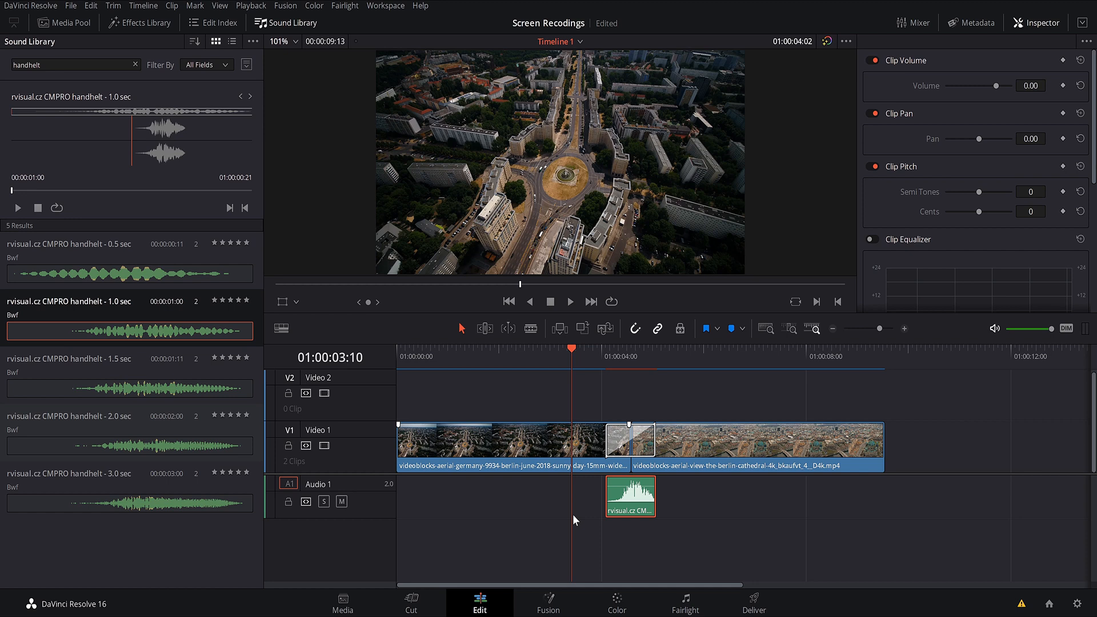